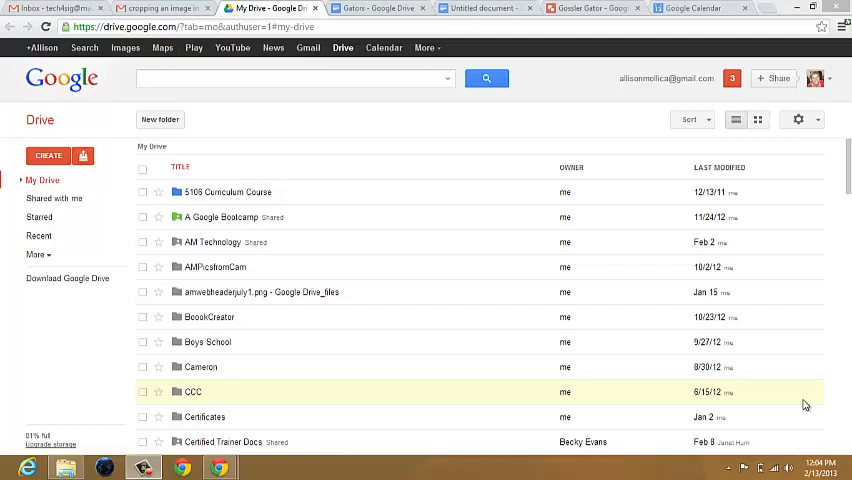
Create a new blank drawing from Drive and name it 'Gator'
left_click(48, 156)
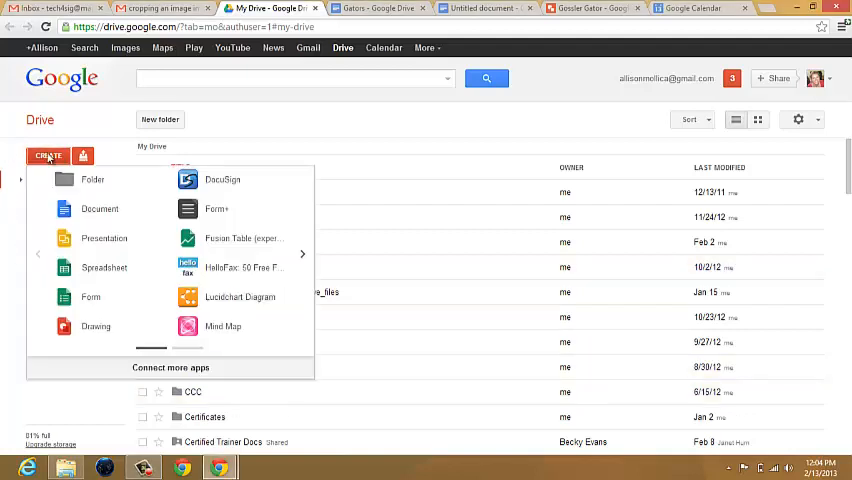
left_click(96, 326)
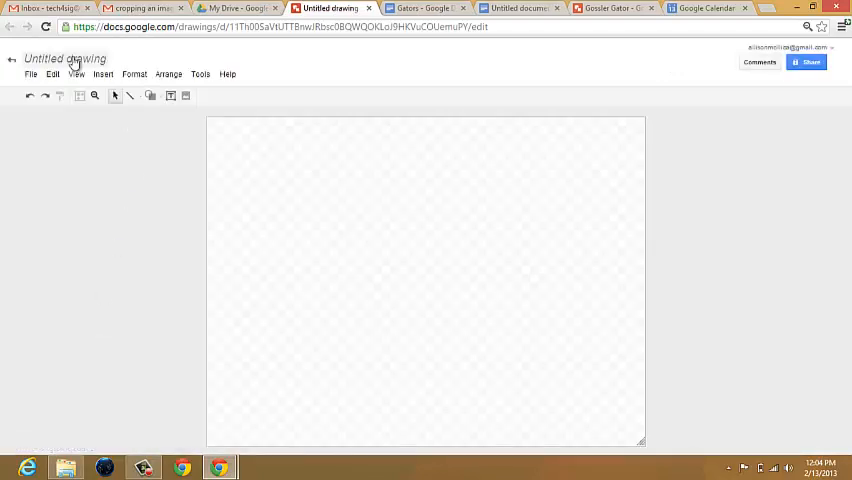
type("Gato")
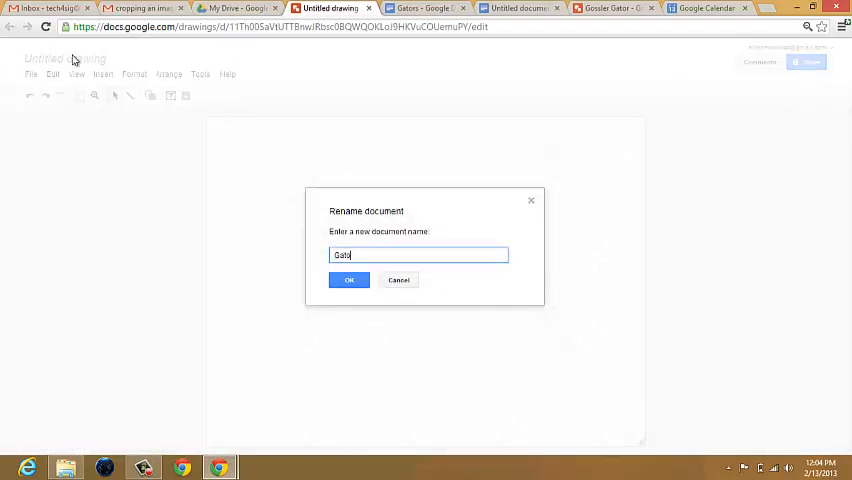
left_click(348, 280)
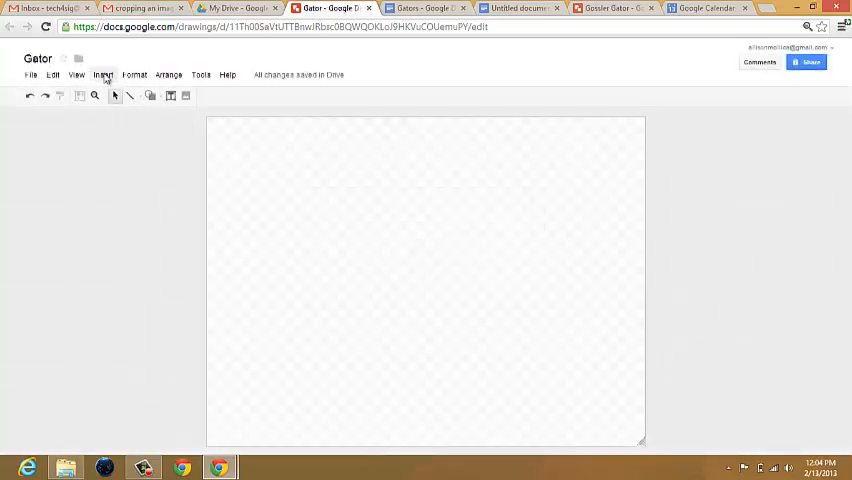
Upload the gator banner image from the computer onto the Gator canvas
left_click(104, 74)
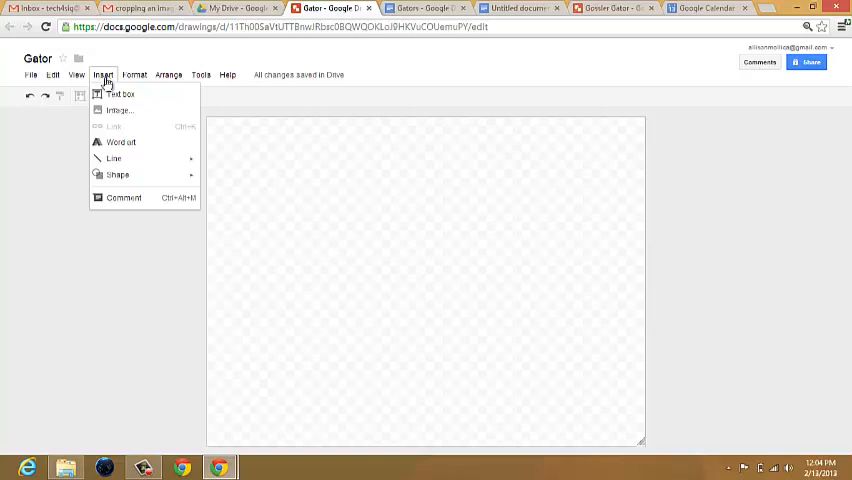
left_click(118, 110)
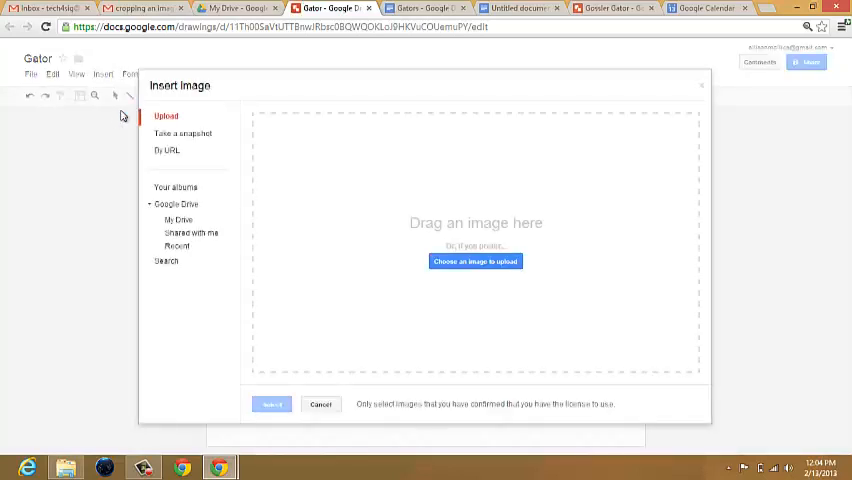
mouse_move(476, 260)
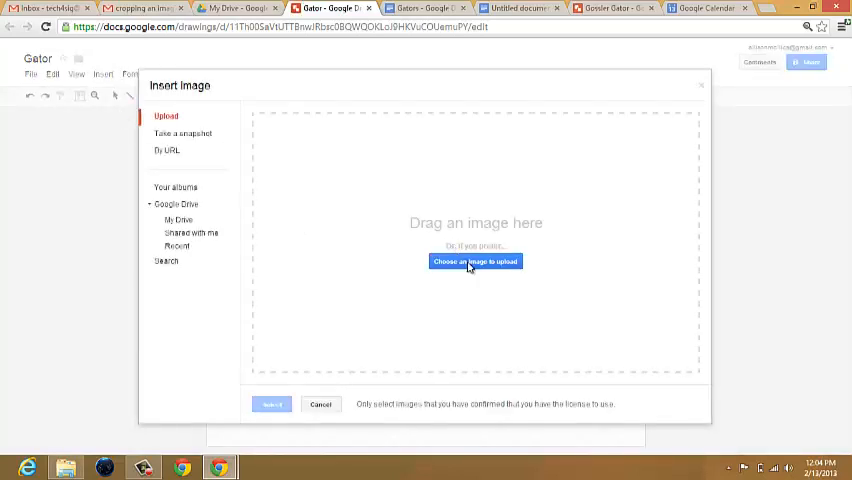
left_click(476, 260)
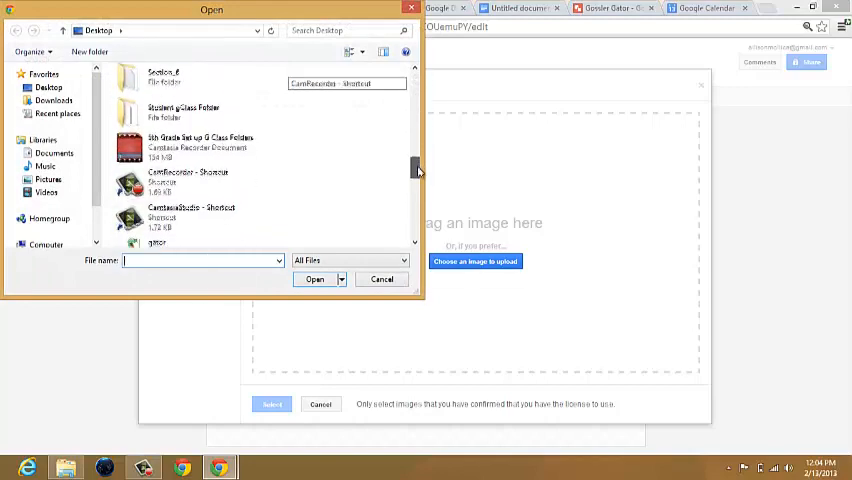
left_click(314, 280)
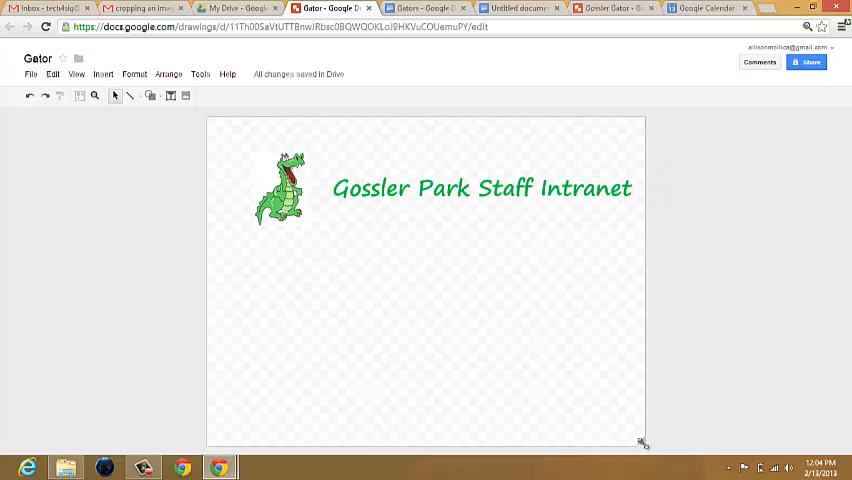
Shrink the canvas so it frames just the gator, leaving the banner text outside
right_click(564, 408)
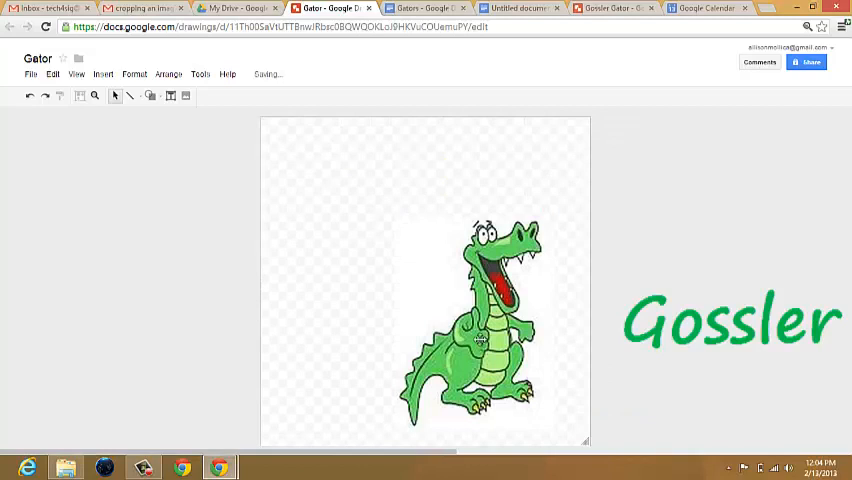
left_click(476, 320)
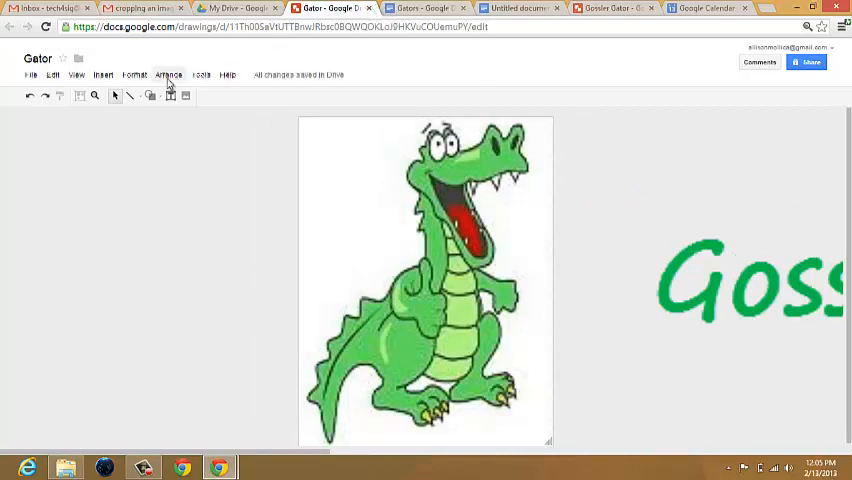
Copy the entire cropped gator drawing to the web clipboard
left_click(52, 74)
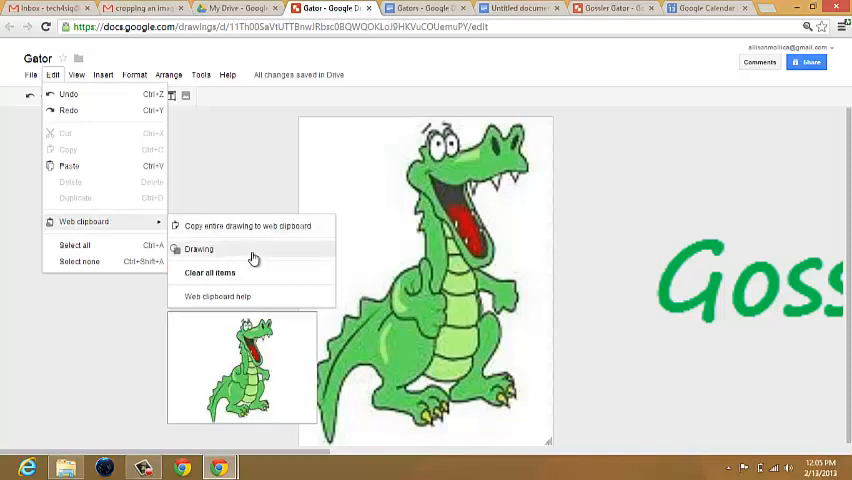
left_click(198, 250)
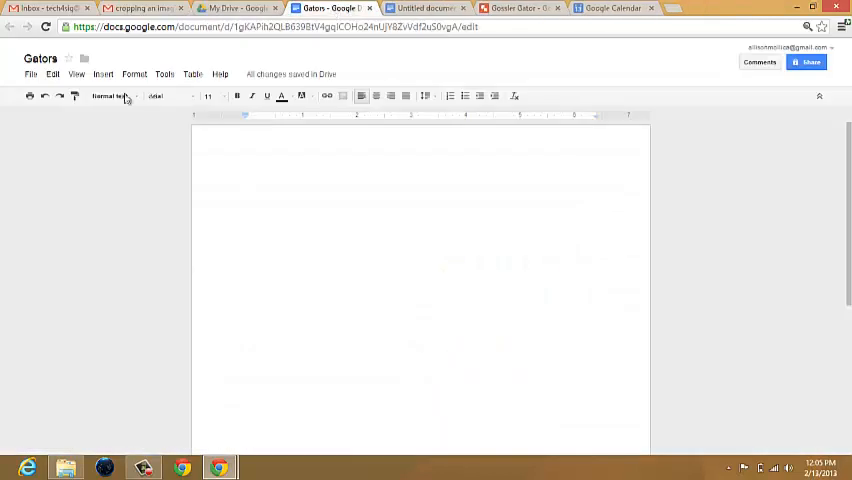
Bring up the Gators document's Edit menu to reach the web clipboard for pasting
left_click(52, 74)
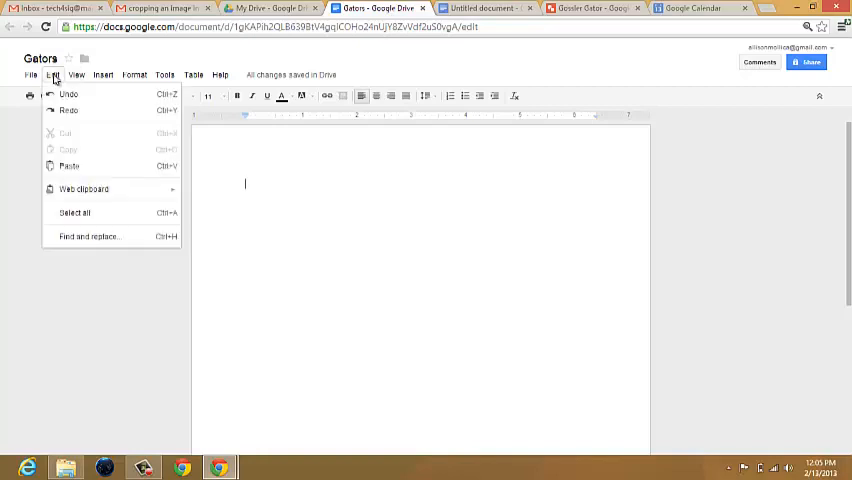